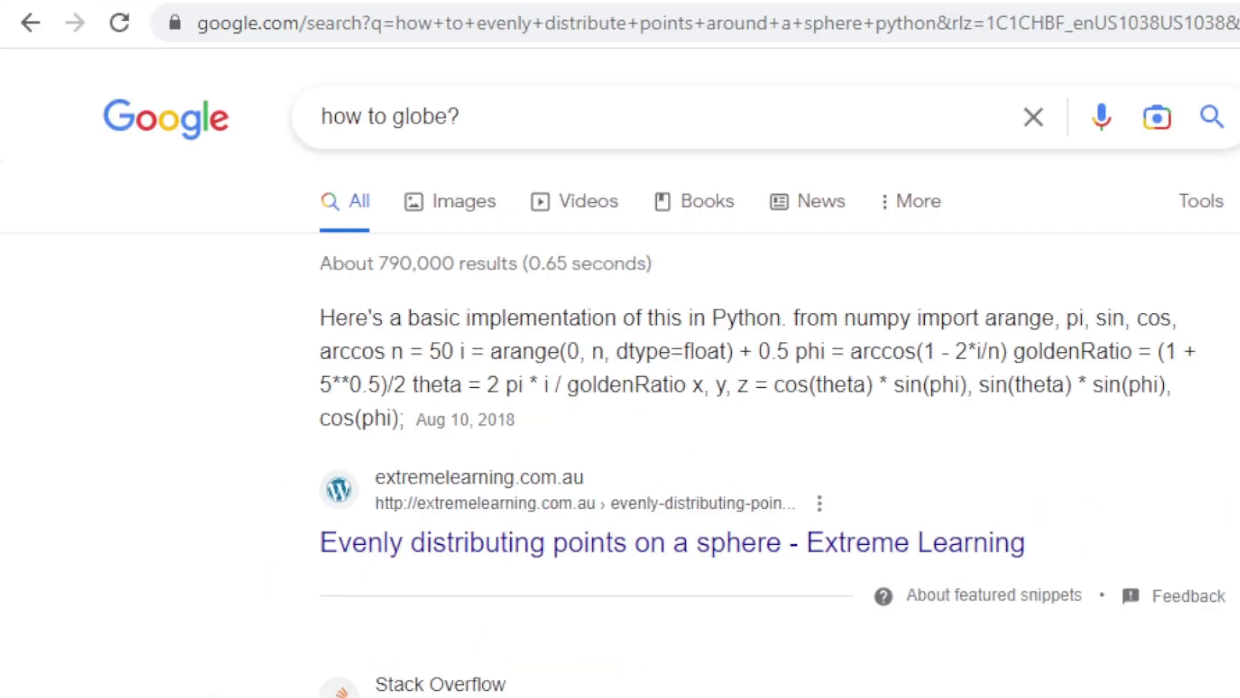
- Scroll through the Google results for evenly distributing points on a sphere in Python
scroll("down", 3)
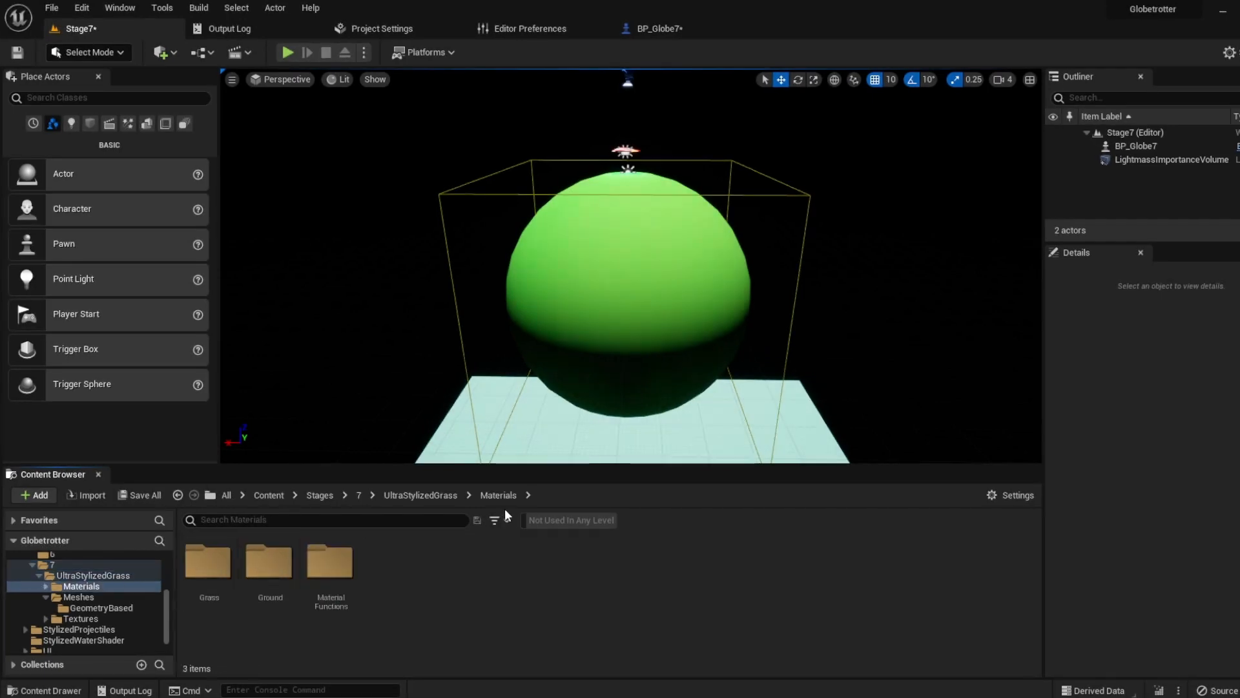
- Inspect sm_grass_02 in Meshes > GeometryBased, return to the stage 7 folder, and open BP_Globe7
left_click(102, 607)
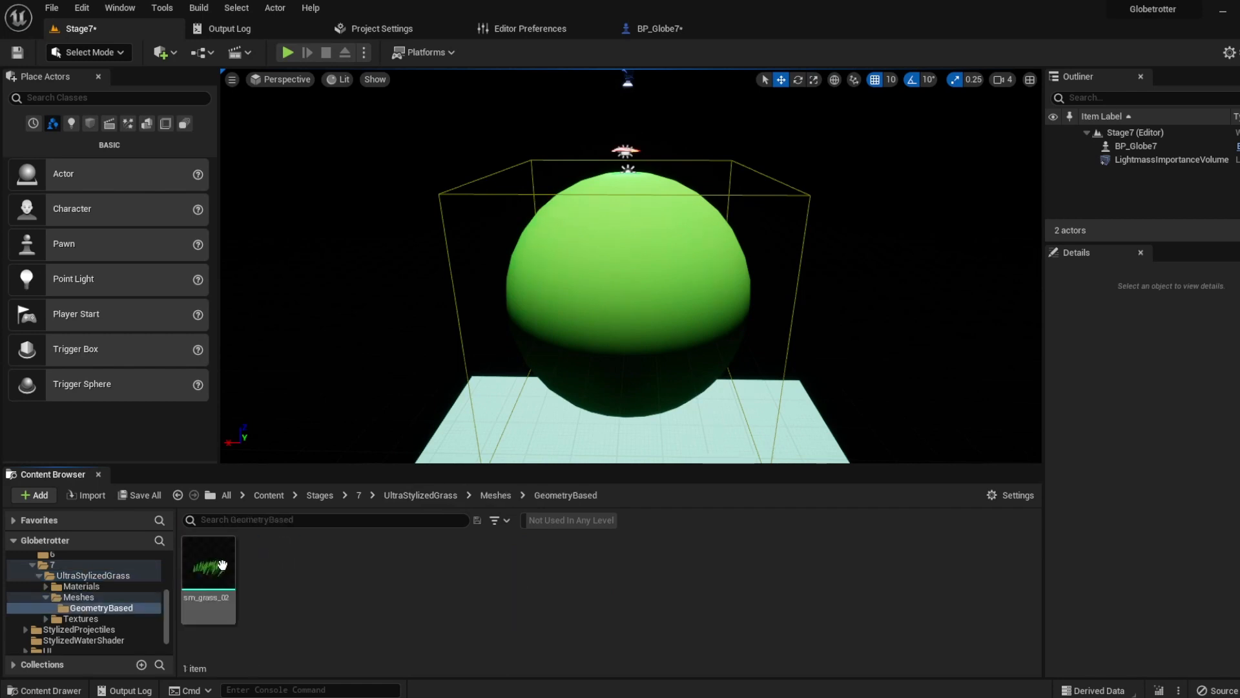
left_click(356, 495)
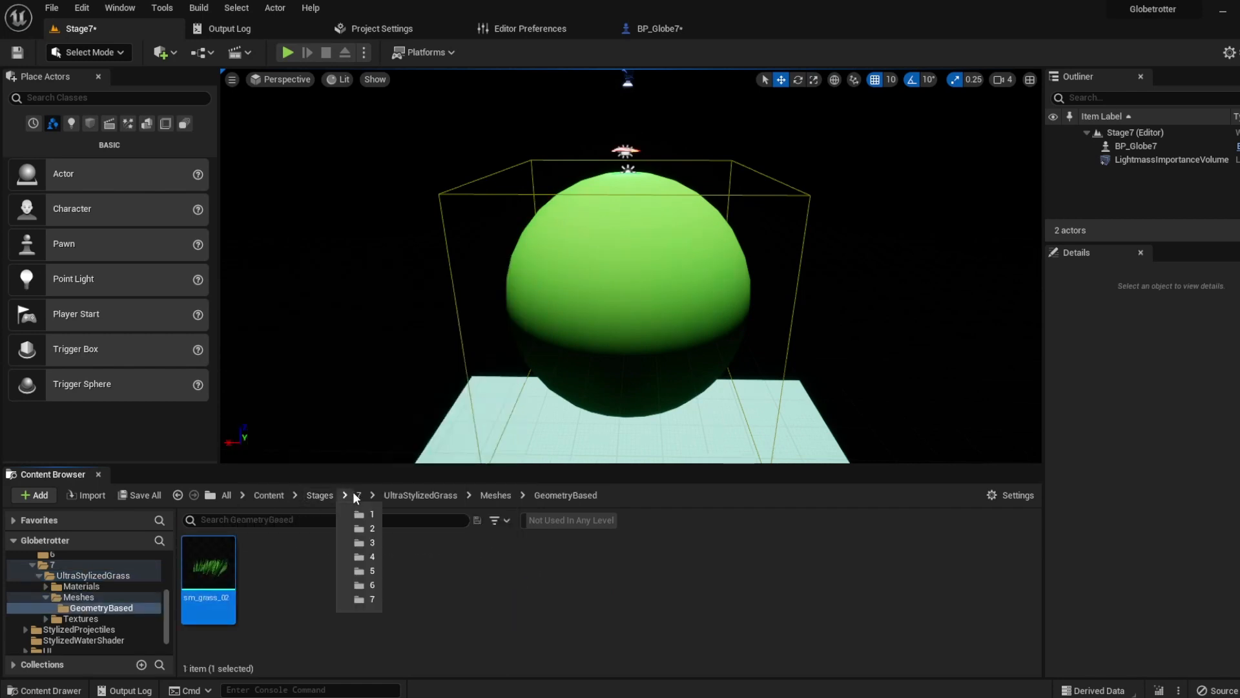
left_click(657, 28)
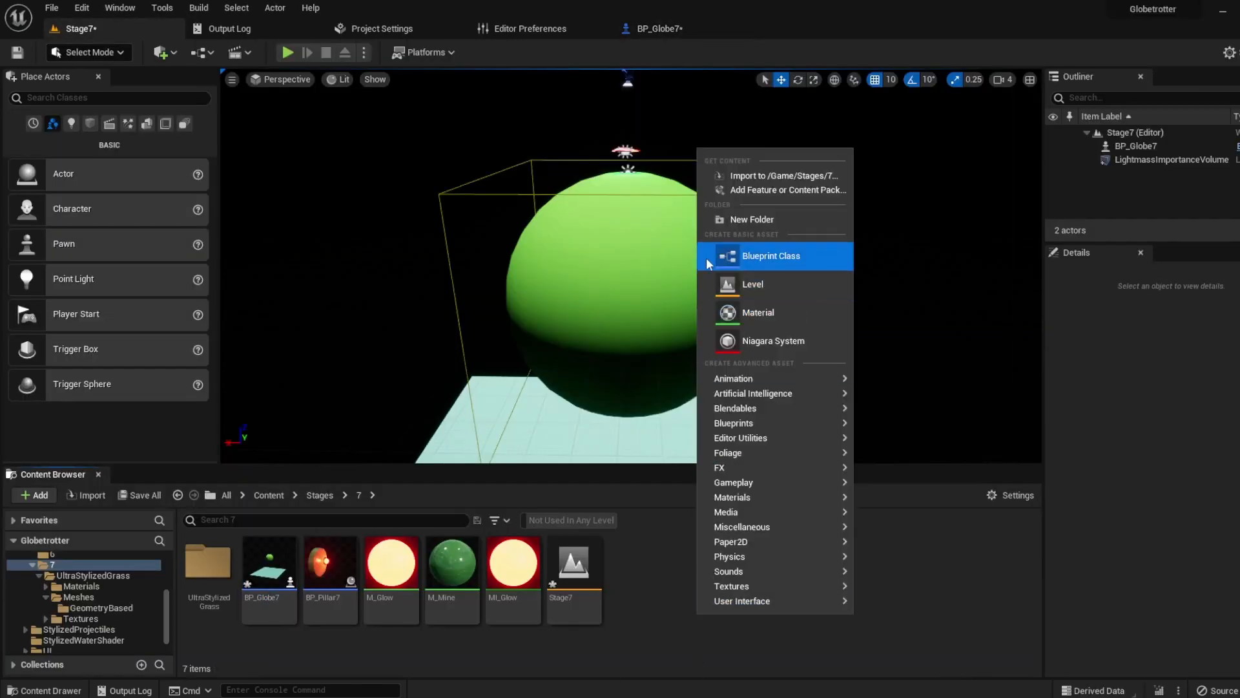
left_click(769, 256)
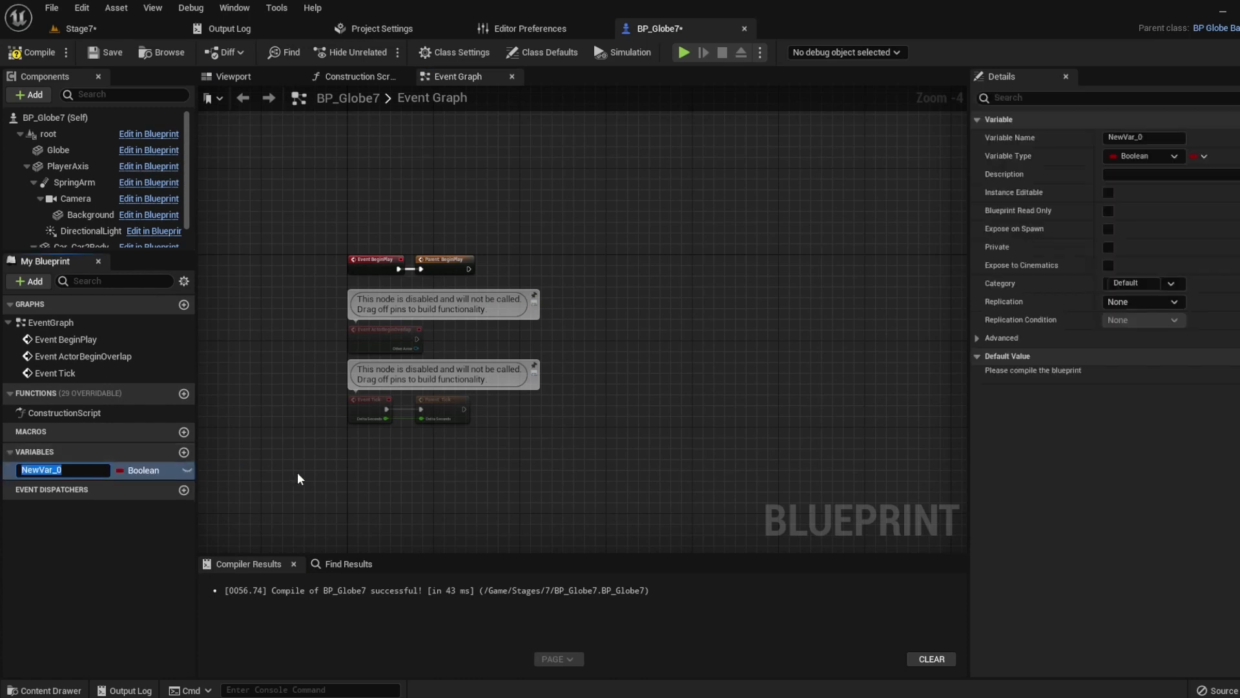
- Add the variables Density (Integer, default 250) and Radius (Float, default 500.0)
type("Density")
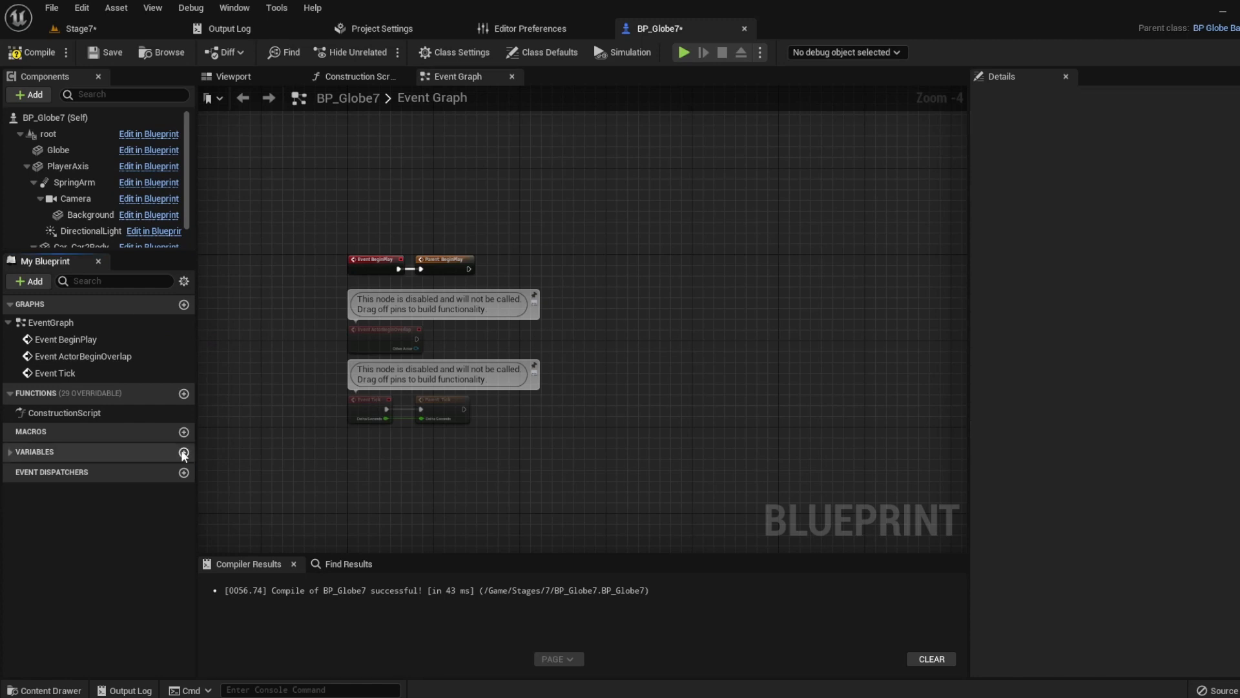
left_click(183, 452)
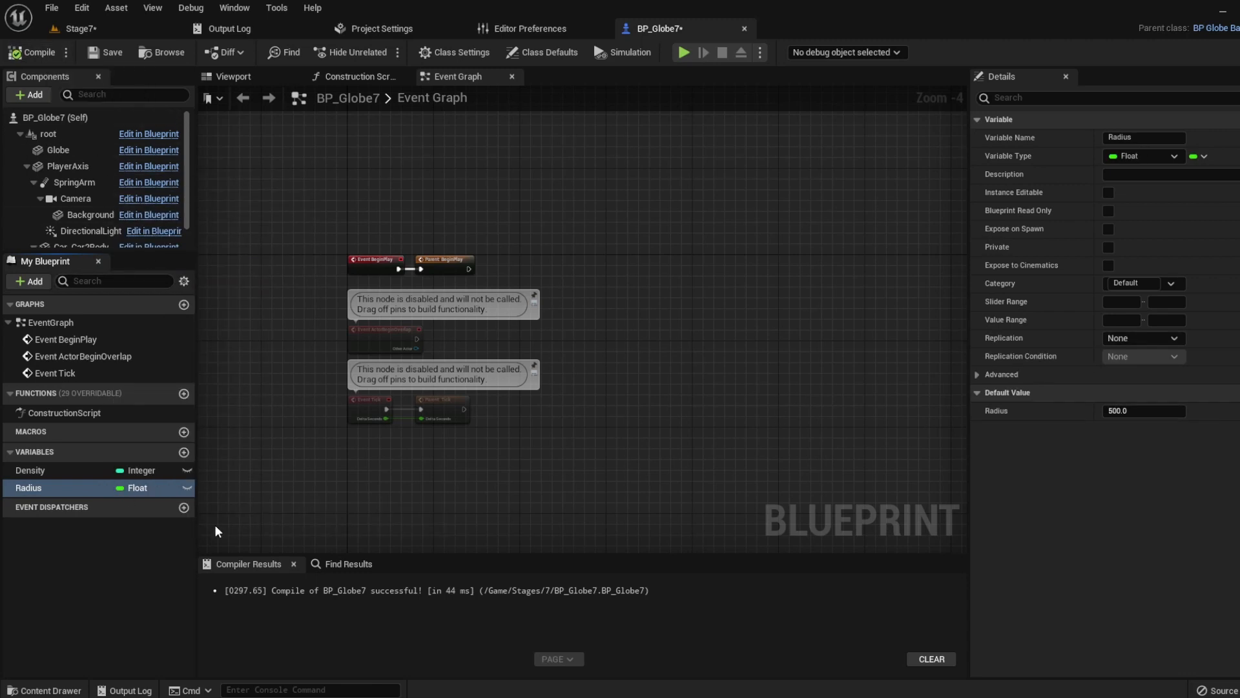
left_click(31, 470)
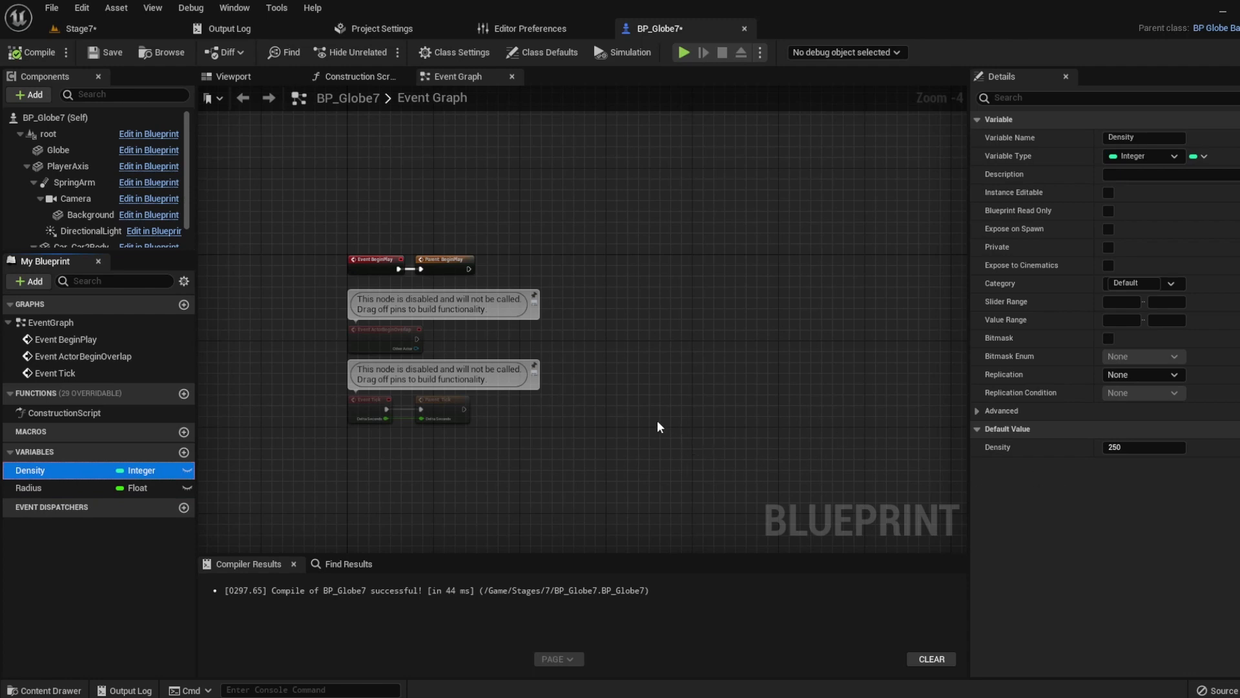
right_click(656, 427)
type("distr")
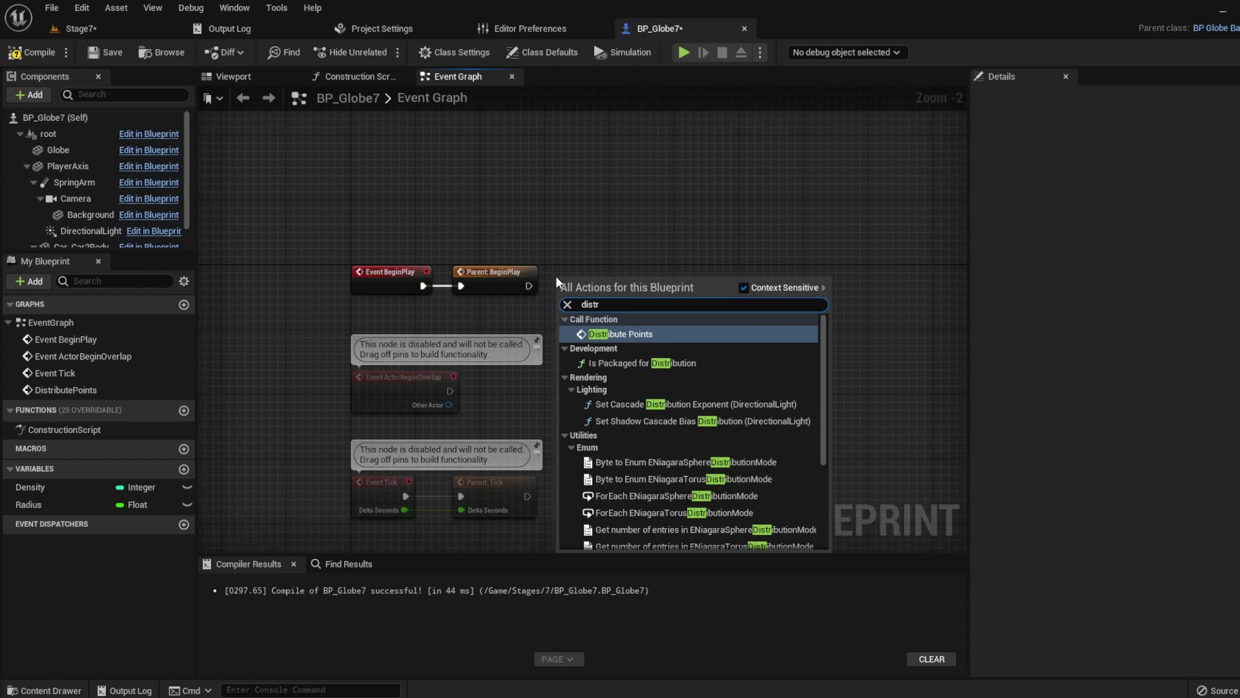
- Add the DistributePoints event with a For Loop to Density−1, wiring the index into math nodes
left_click(620, 333)
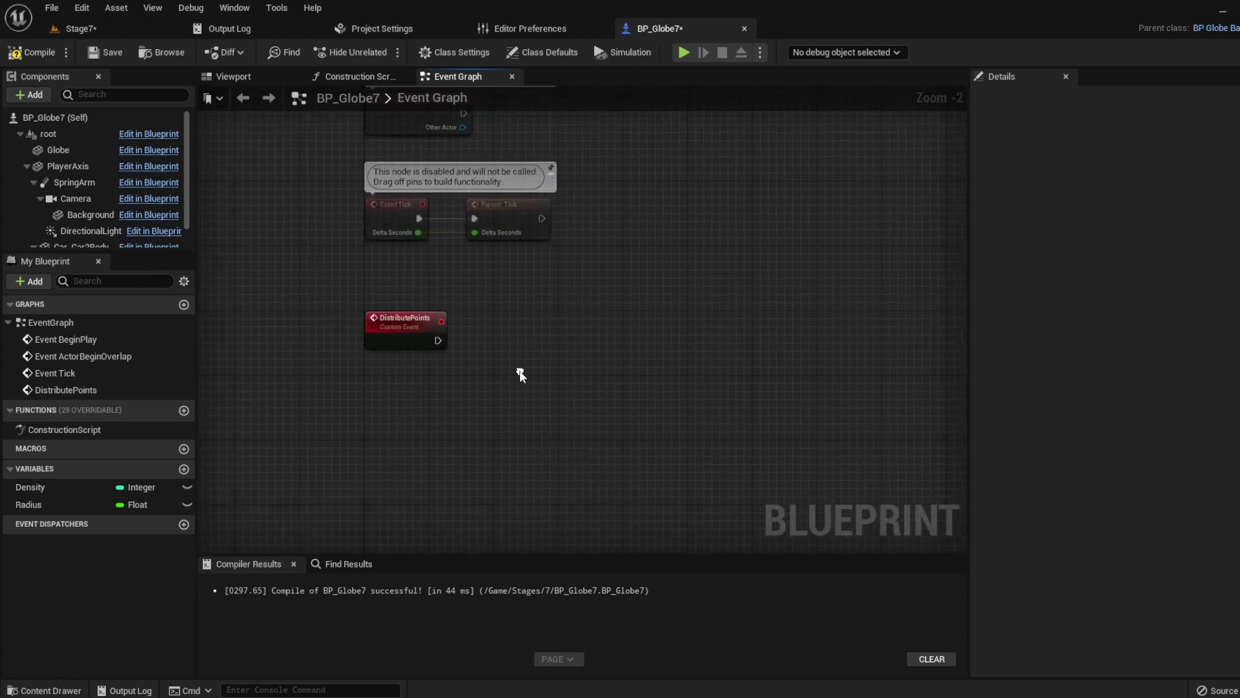
type("for loop")
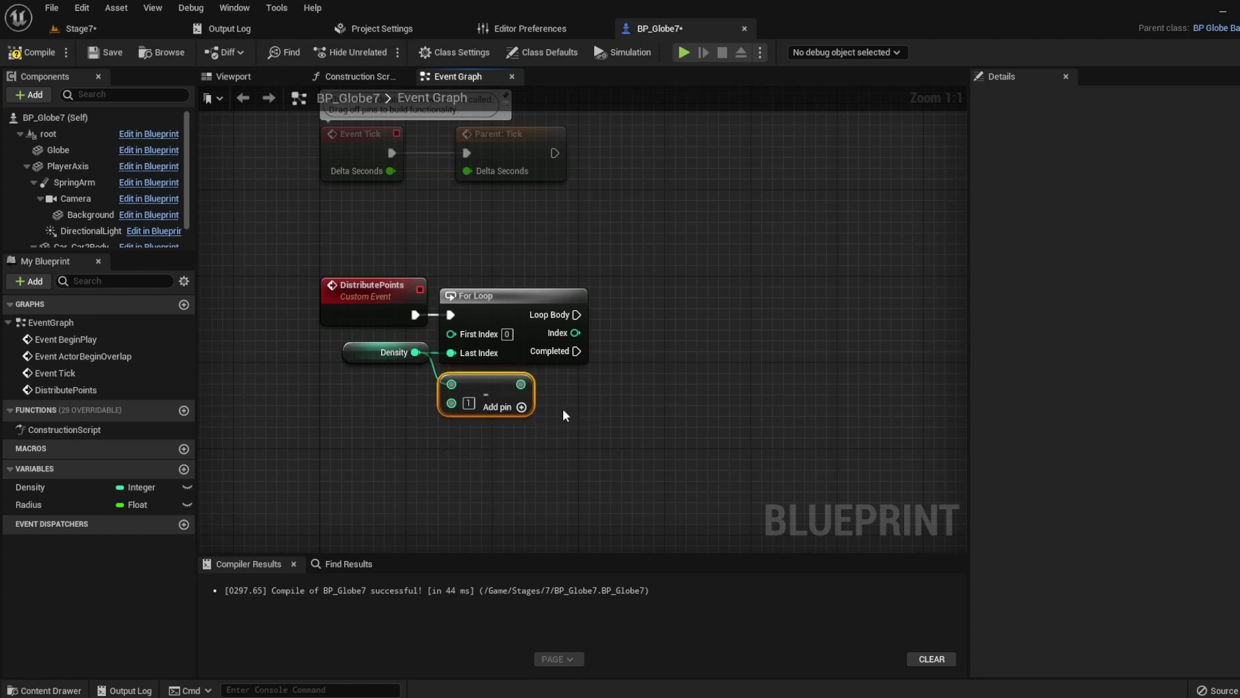
left_click_drag(522, 384, 597, 392)
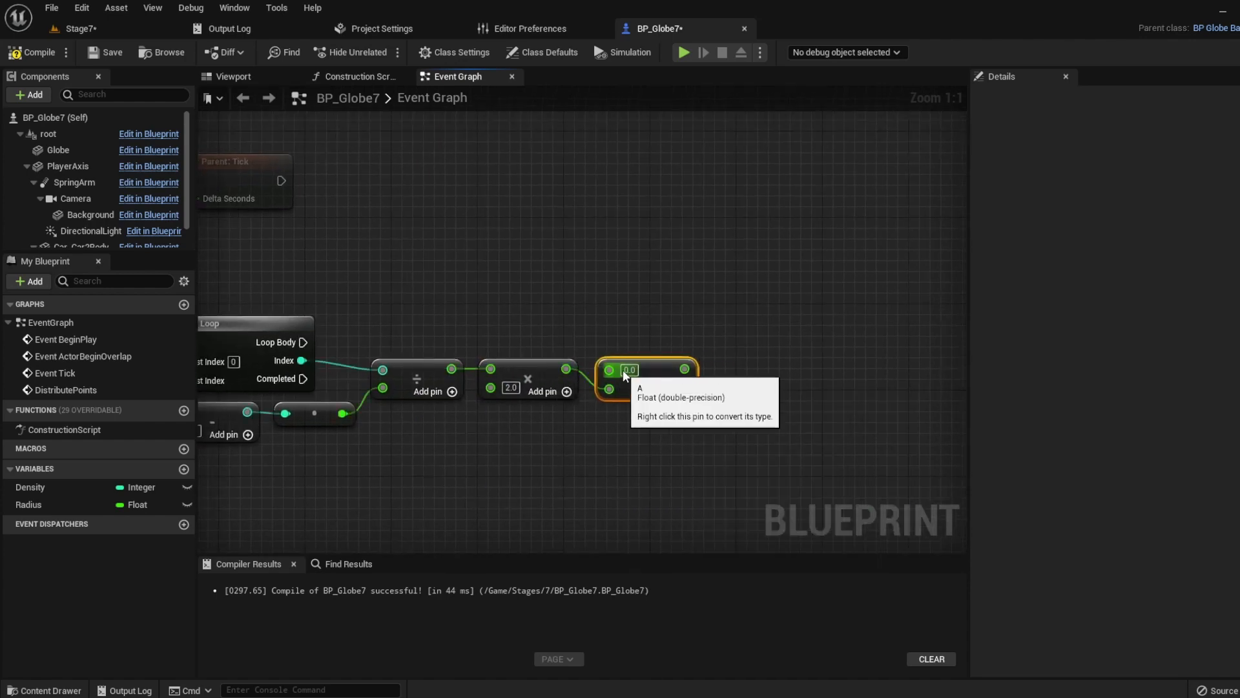
- Add Square, Sqrt, Cos and Sin nodes computing sqrt(1−y²) multiplied by cos and sin
right_click(628, 369)
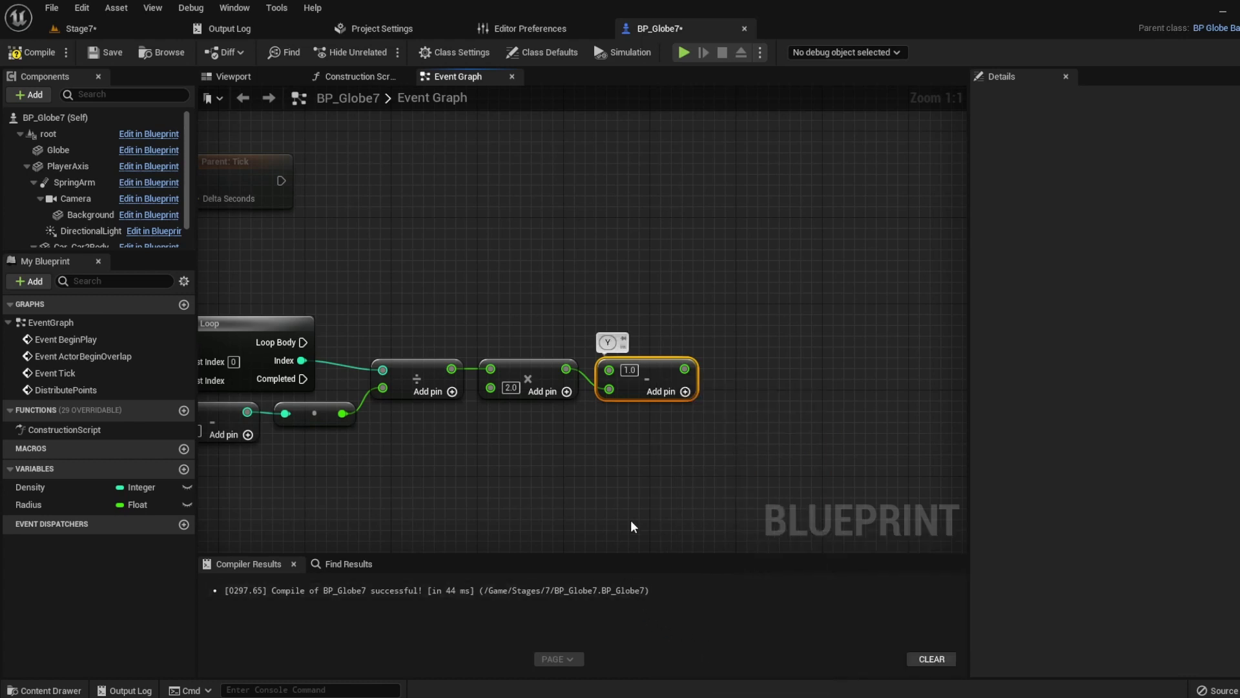
type("sq")
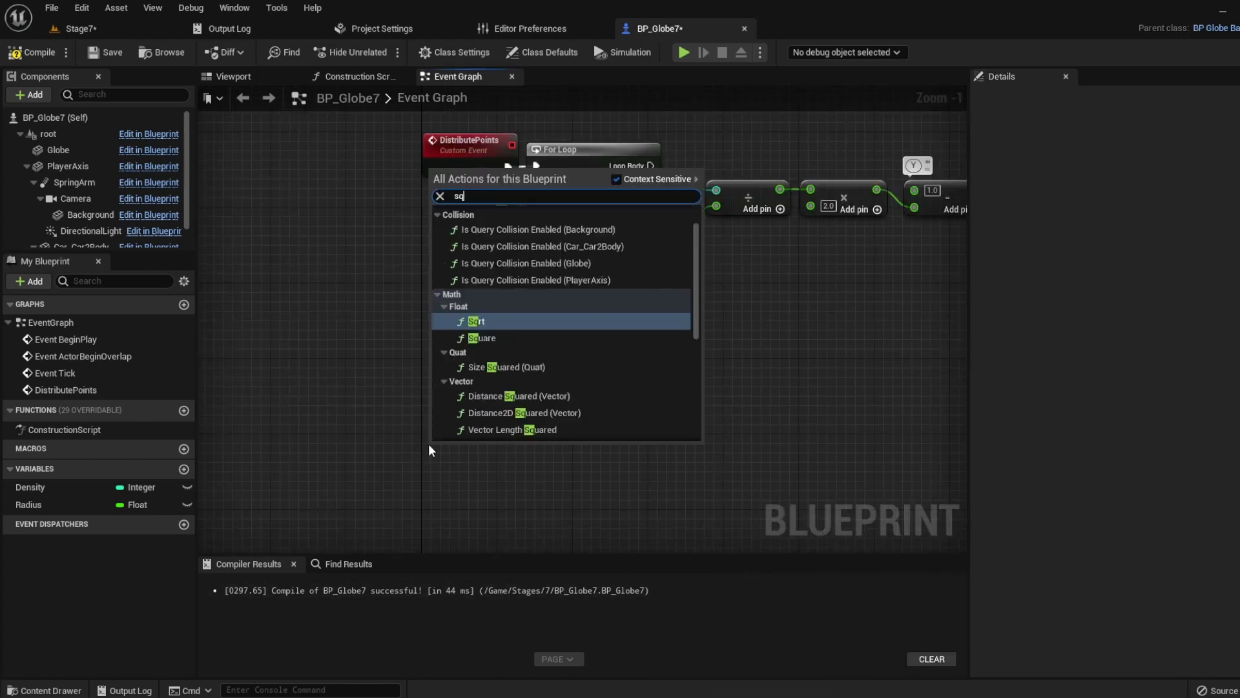
left_click(476, 321)
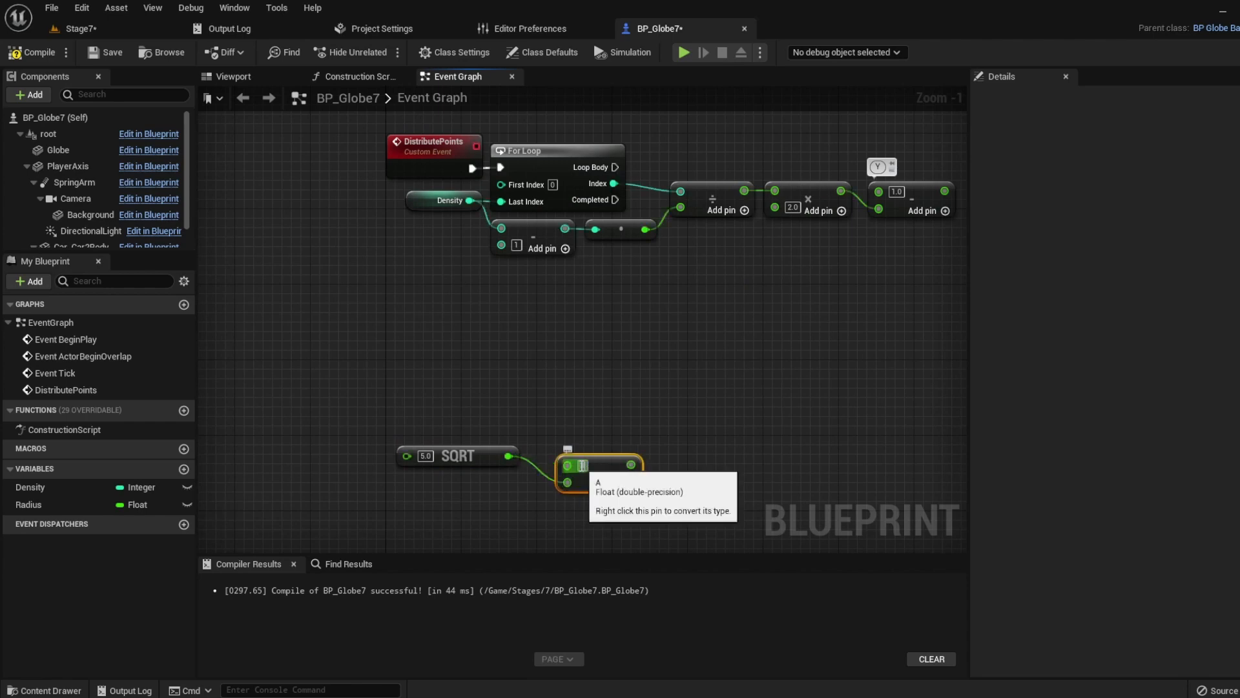
type("pi")
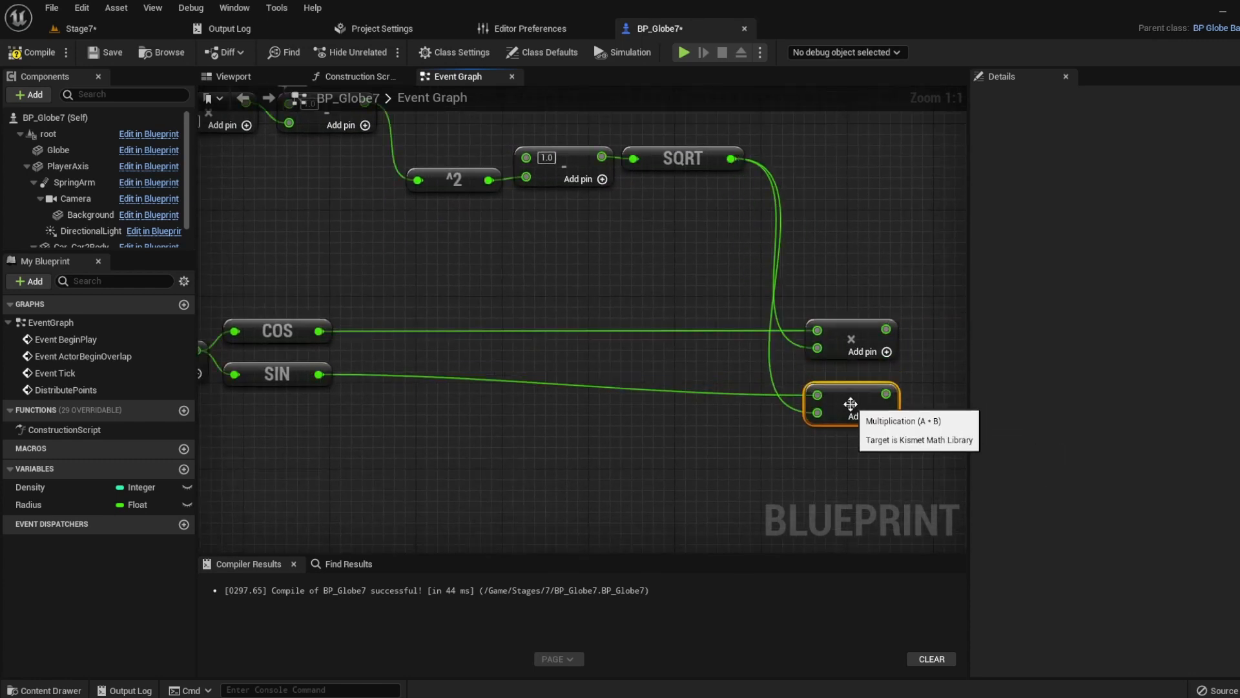
type("draw debug po")
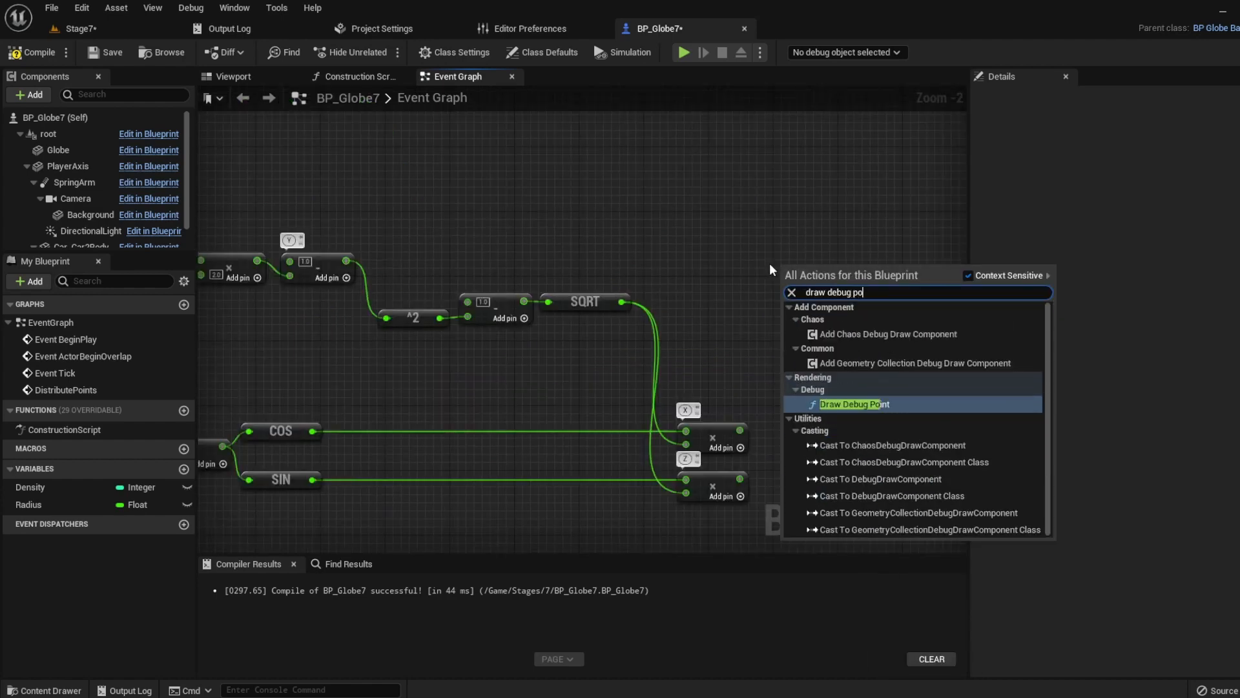
- Add a Draw Debug Point node to plot each computed point
left_click(855, 403)
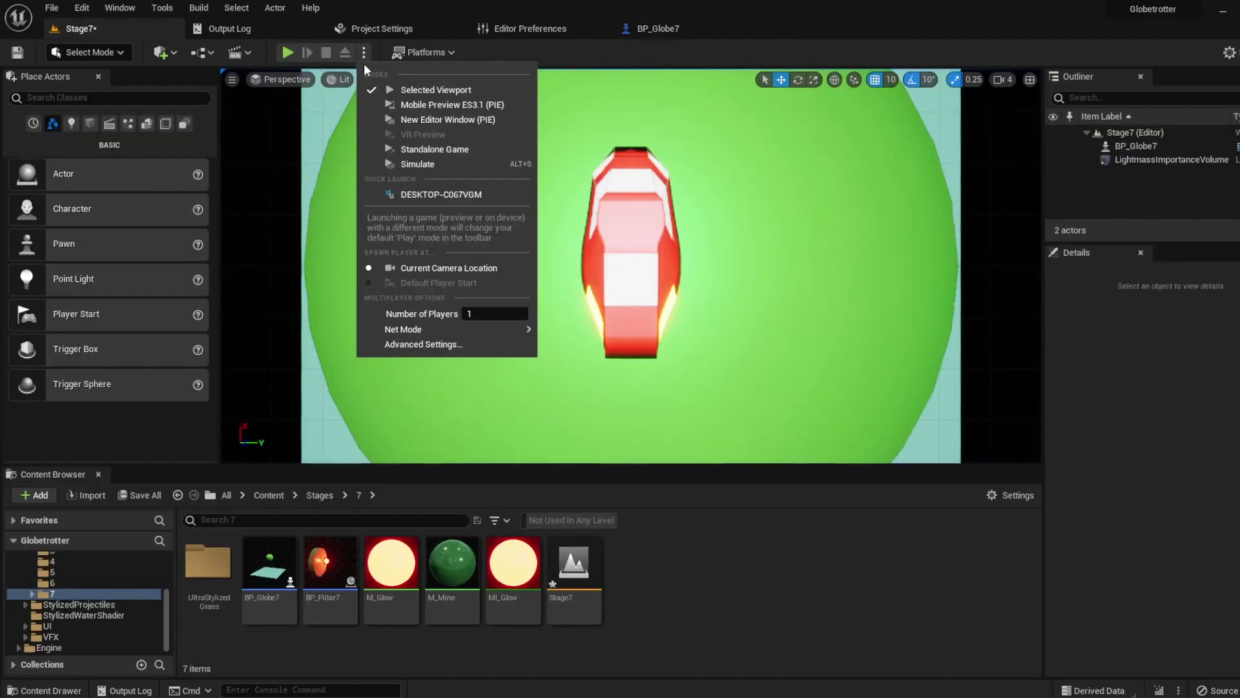
- Simulate Stage7 to check the red debug points over the globe, then return to BP_Globe7
left_click(286, 52)
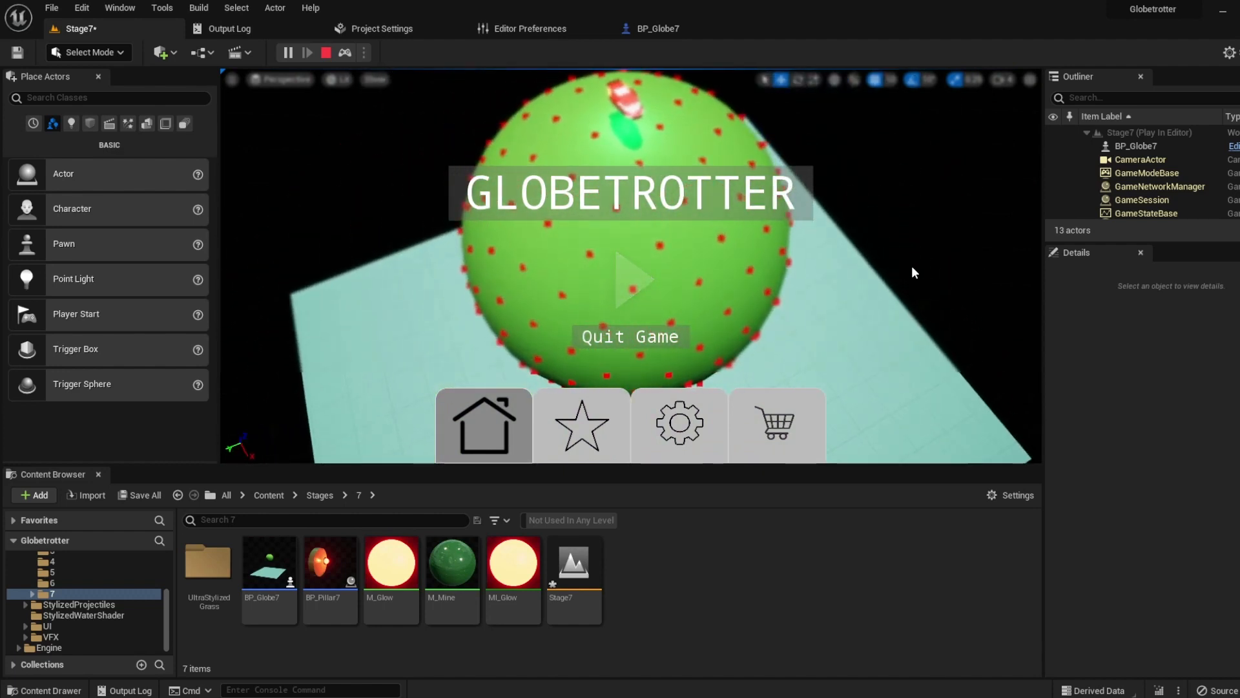
left_click(325, 52)
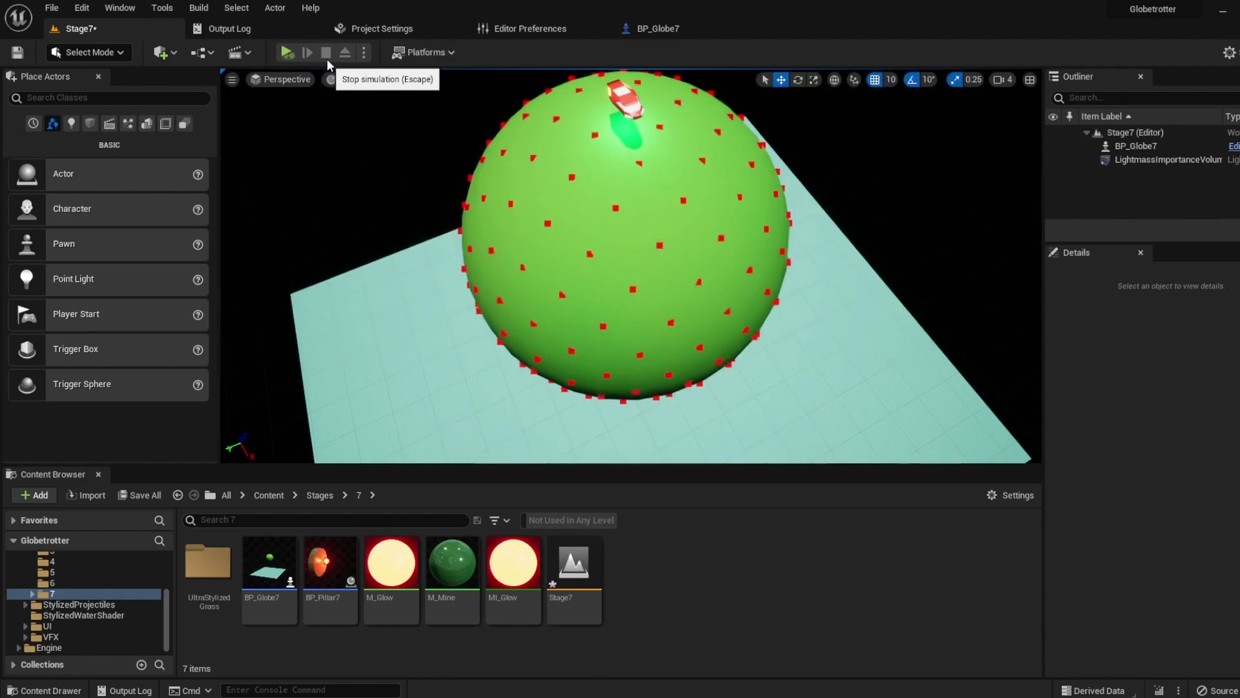
left_click(655, 28)
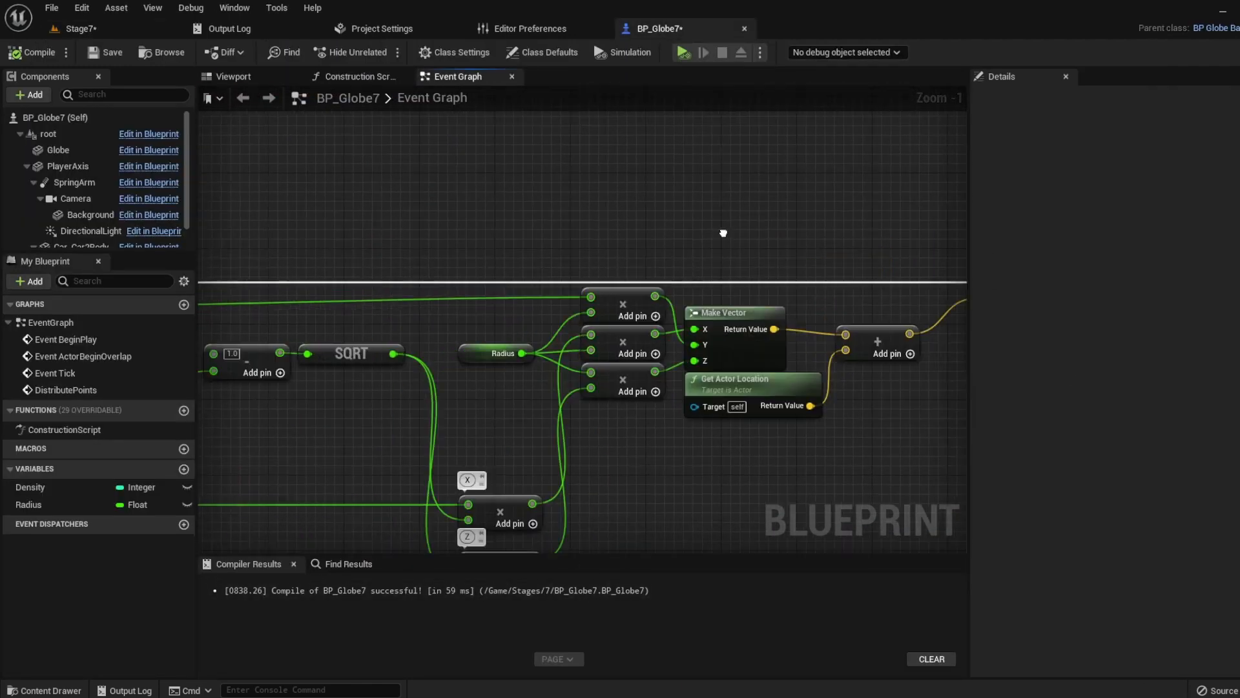
- Add a Hierarchical Instanced Static Mesh component with its mesh and an Add Instance node
left_click(231, 76)
type("gl")
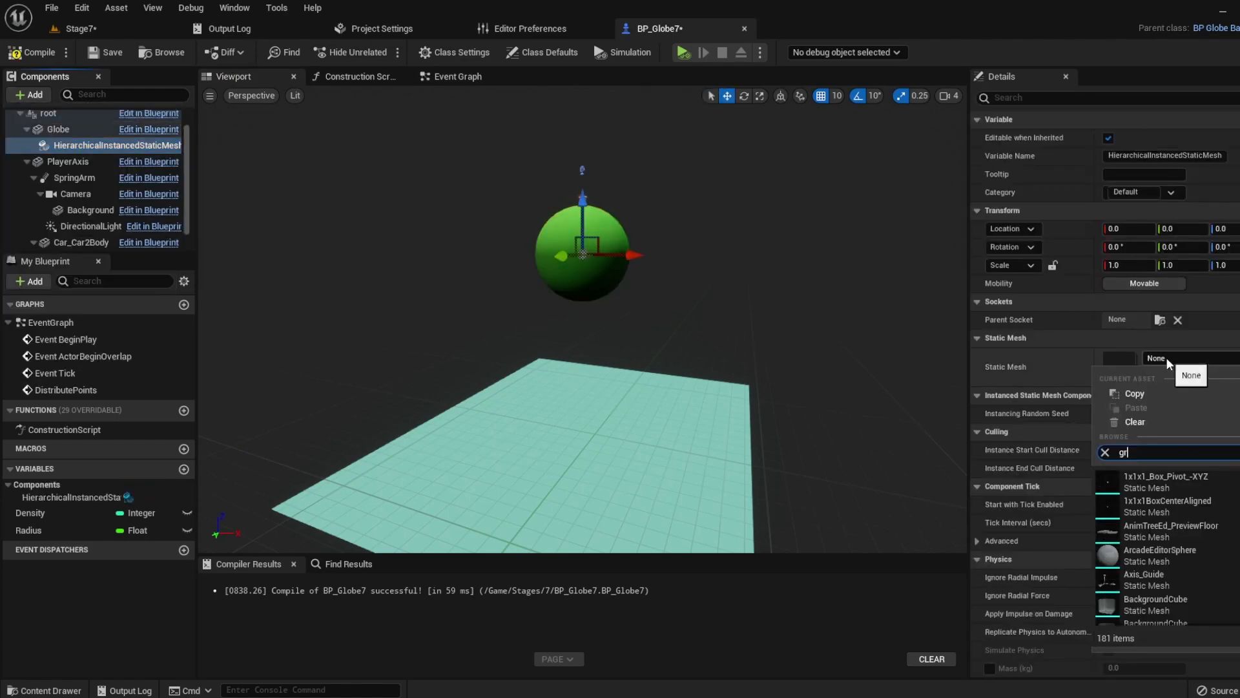
left_click(457, 76)
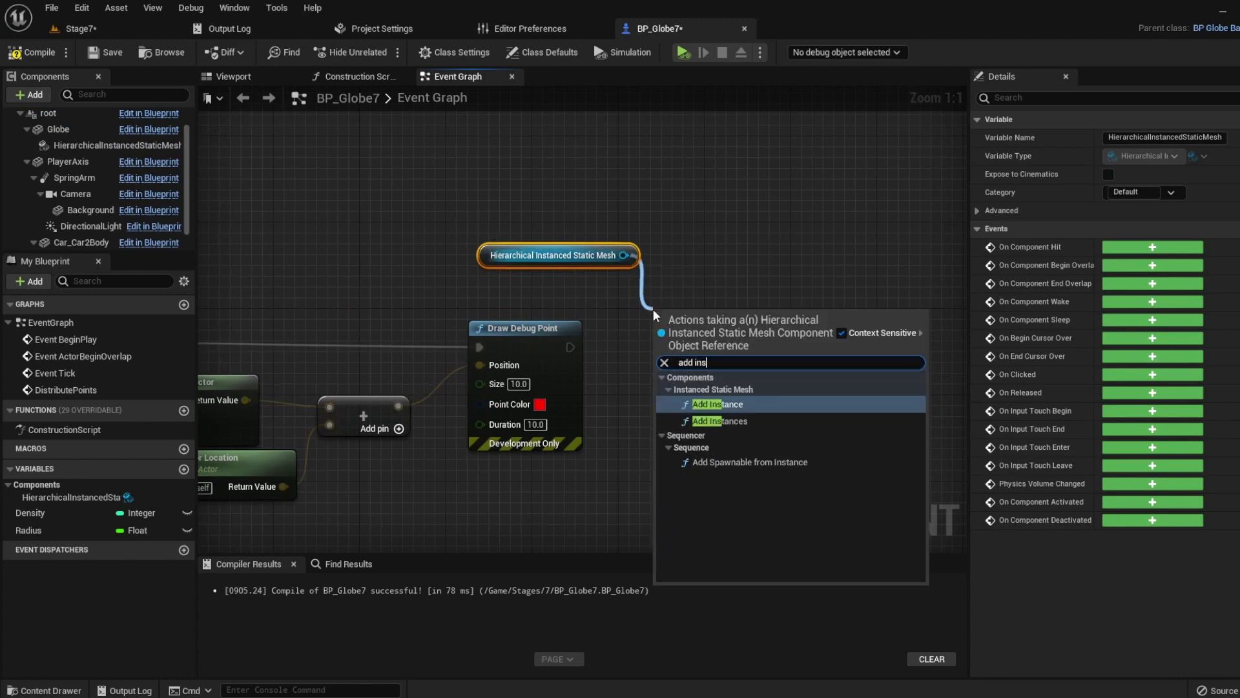
left_click(711, 404)
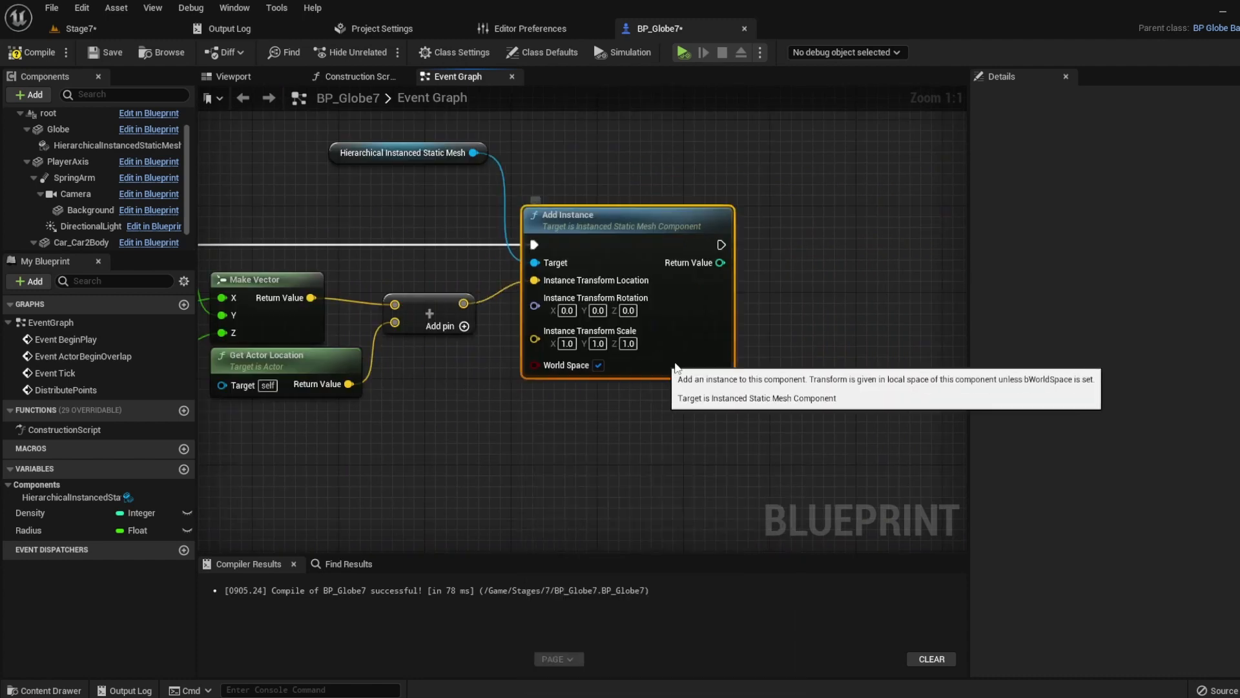
- Add a Find Look at Rotation node from actor location to point, feeding Add Instance rotation
type("find look")
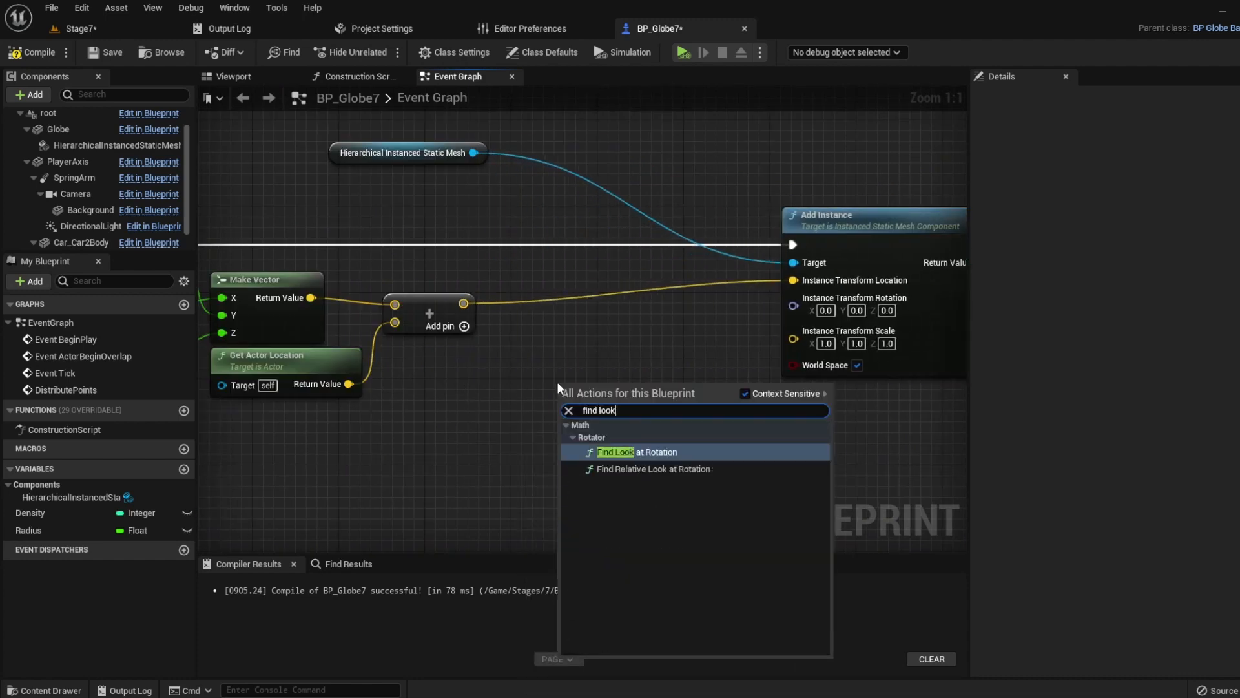
left_click(638, 452)
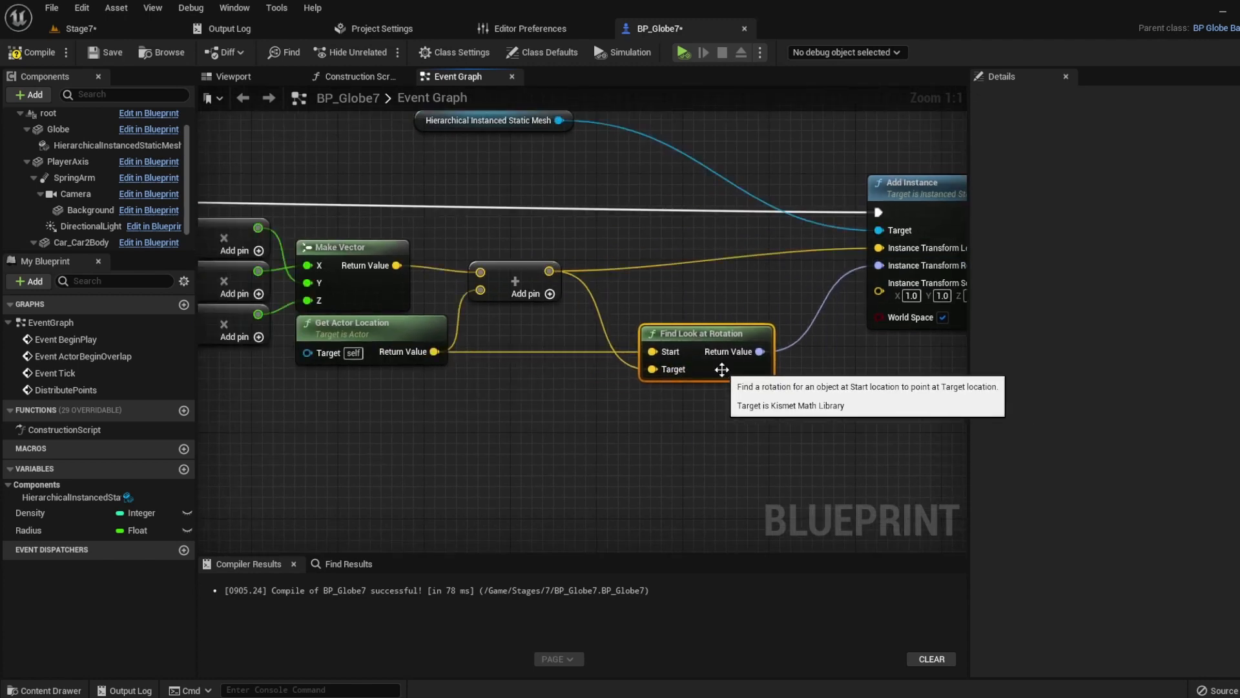
left_click(760, 52)
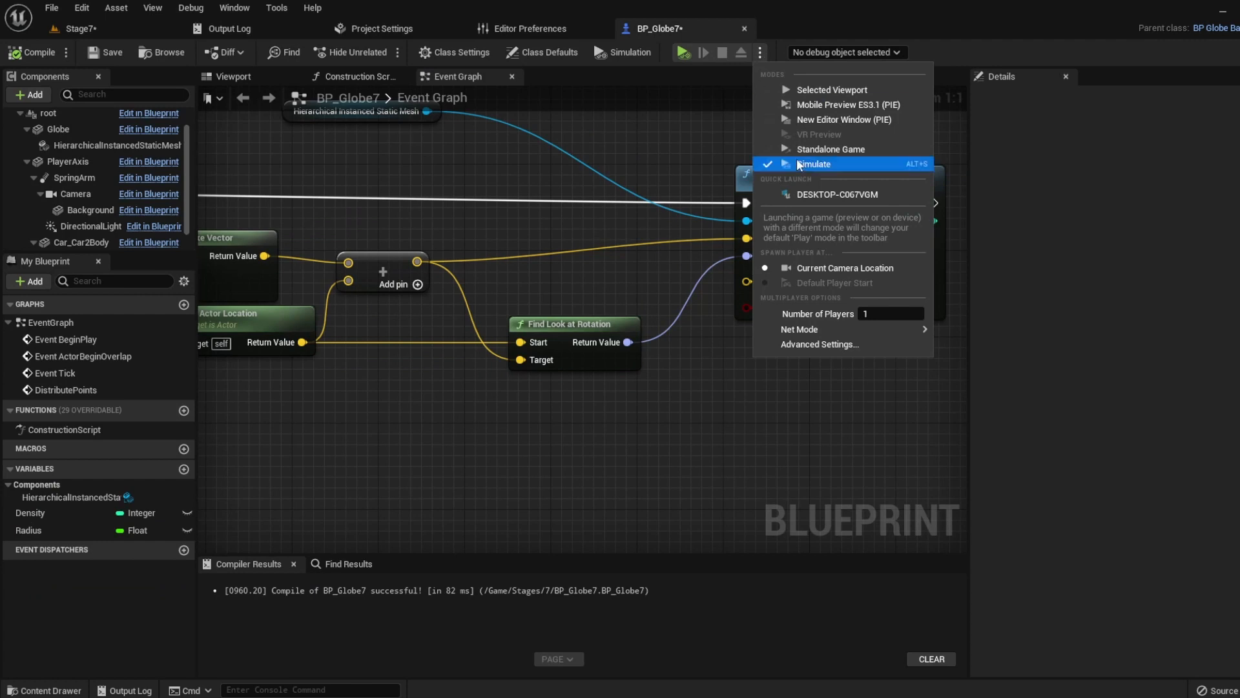
- Save BP_Globe7 and Stage7, run a Standalone Game to check the grass, then close it
left_click(814, 163)
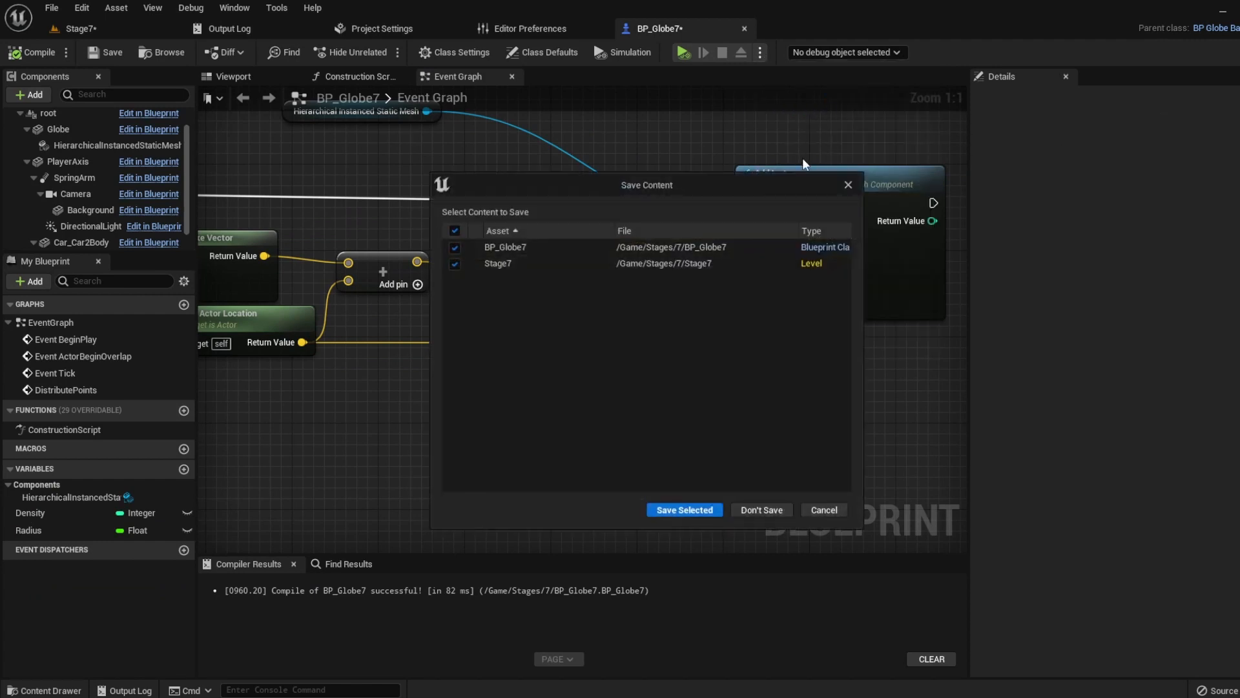
left_click(684, 509)
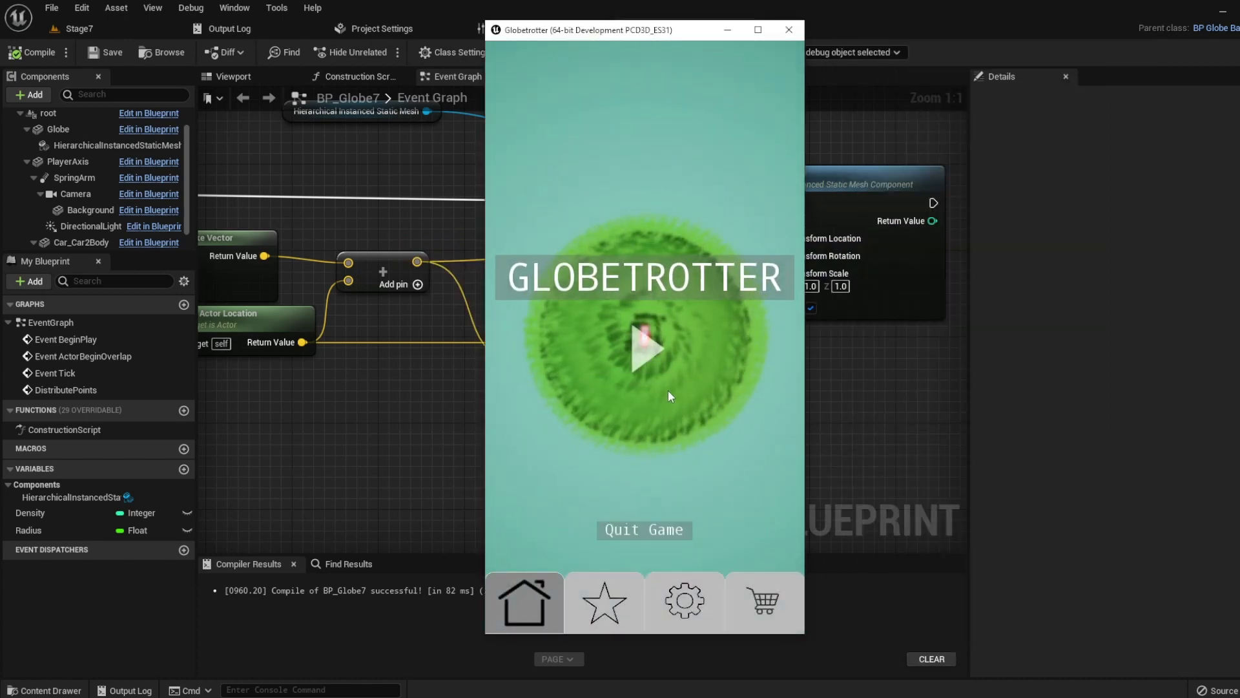
left_click(644, 348)
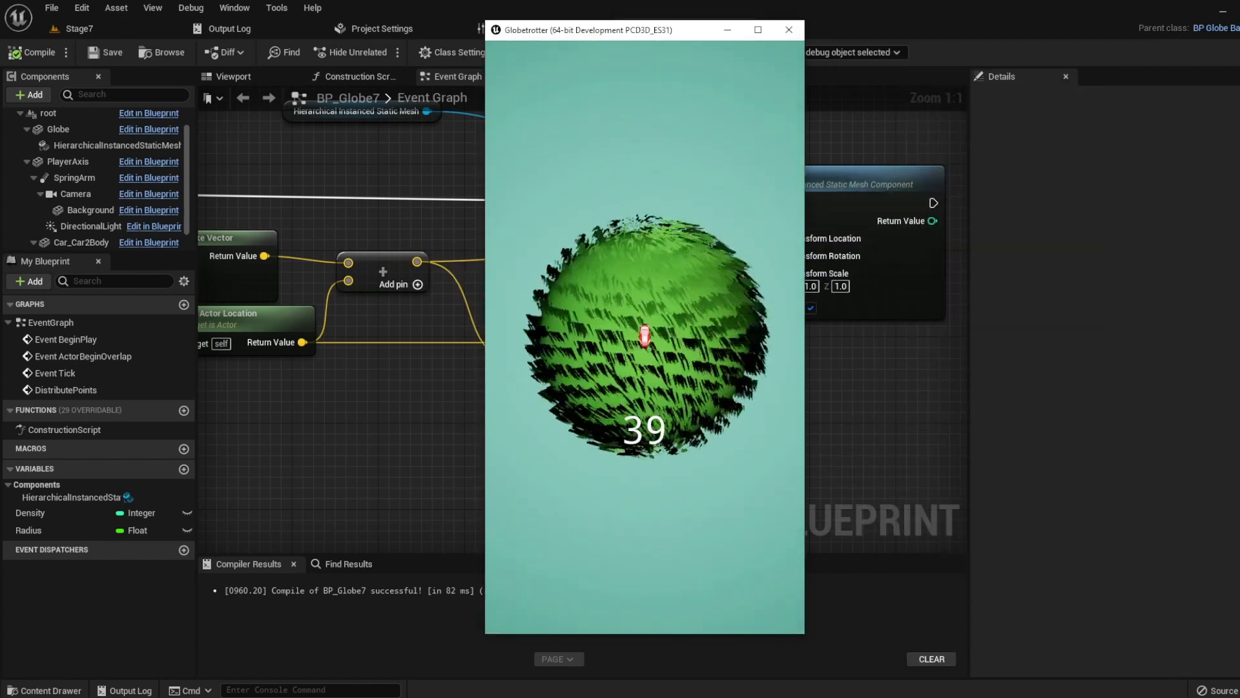
left_click(788, 29)
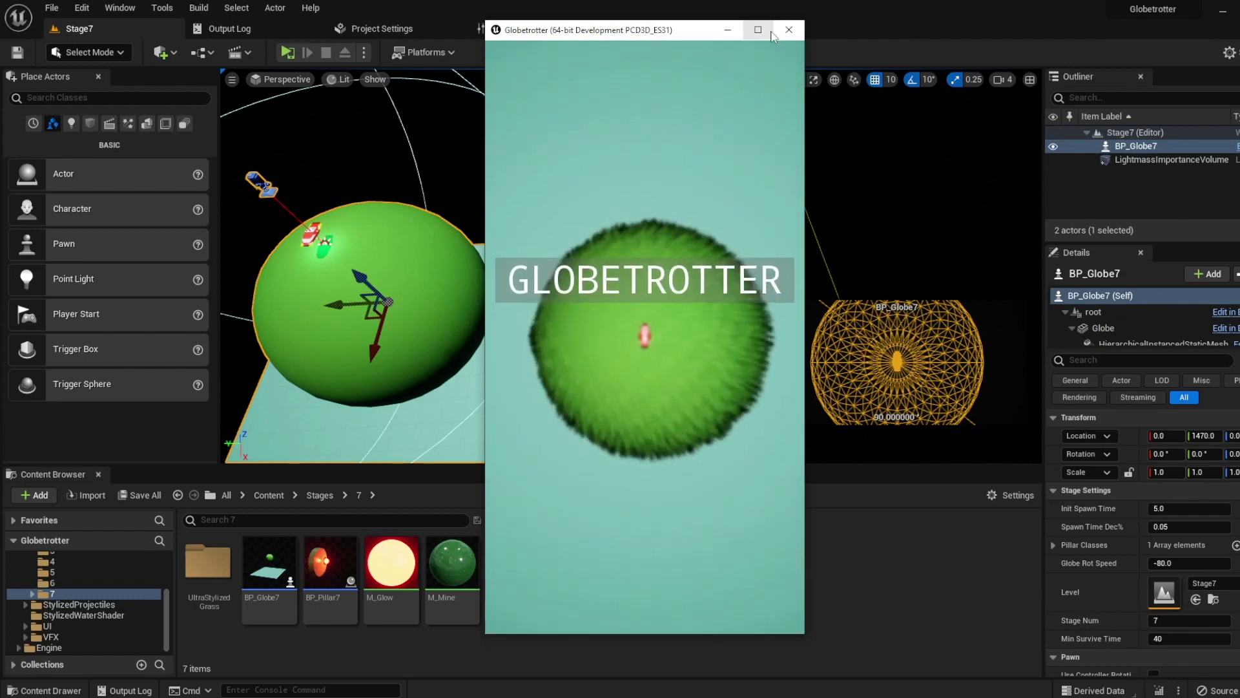
left_click(789, 30)
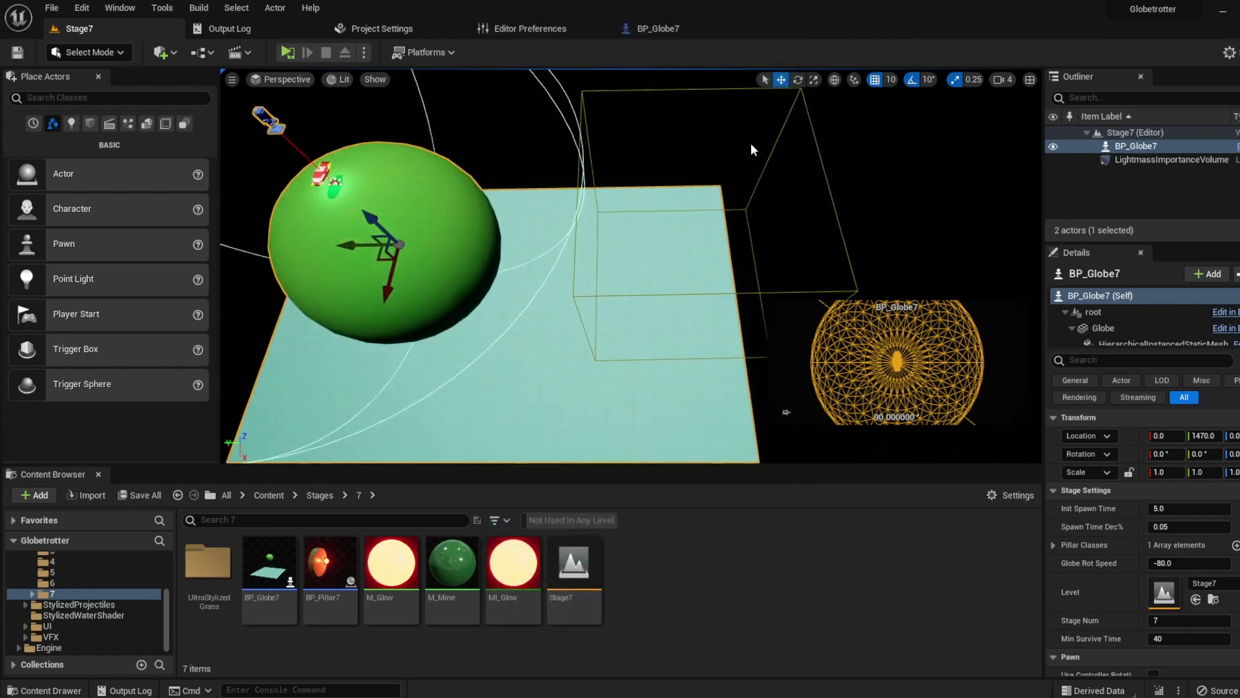